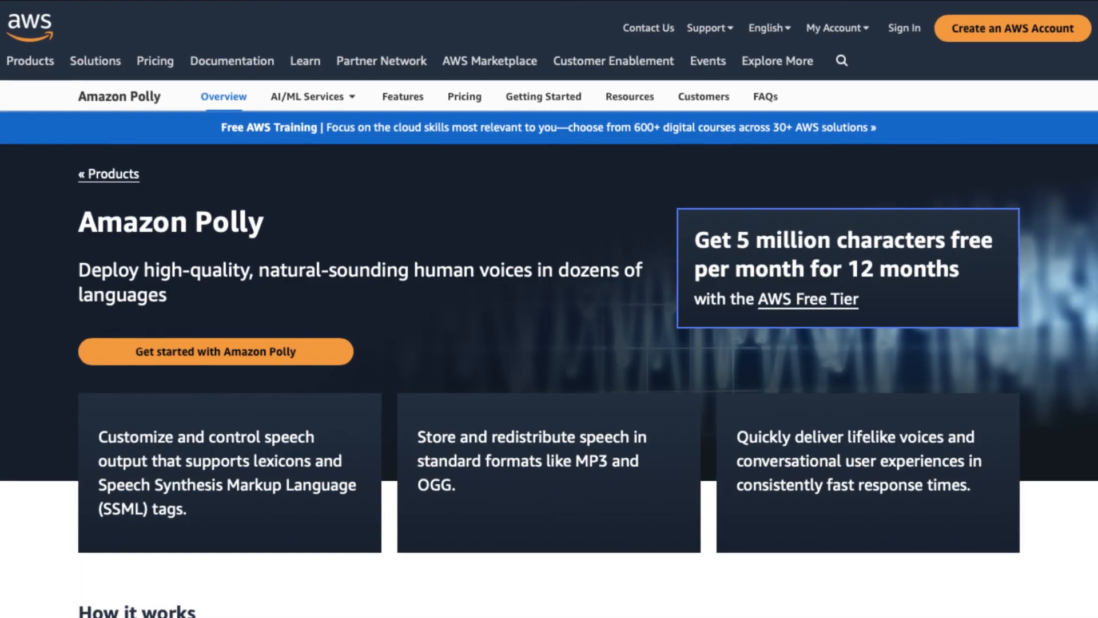
- Scroll the Amazon Polly page to reach the Text-to-Speech console with Joanna, Standard engine
{"action": "scroll", "scroll_direction": "down", "scroll_amount": 3}
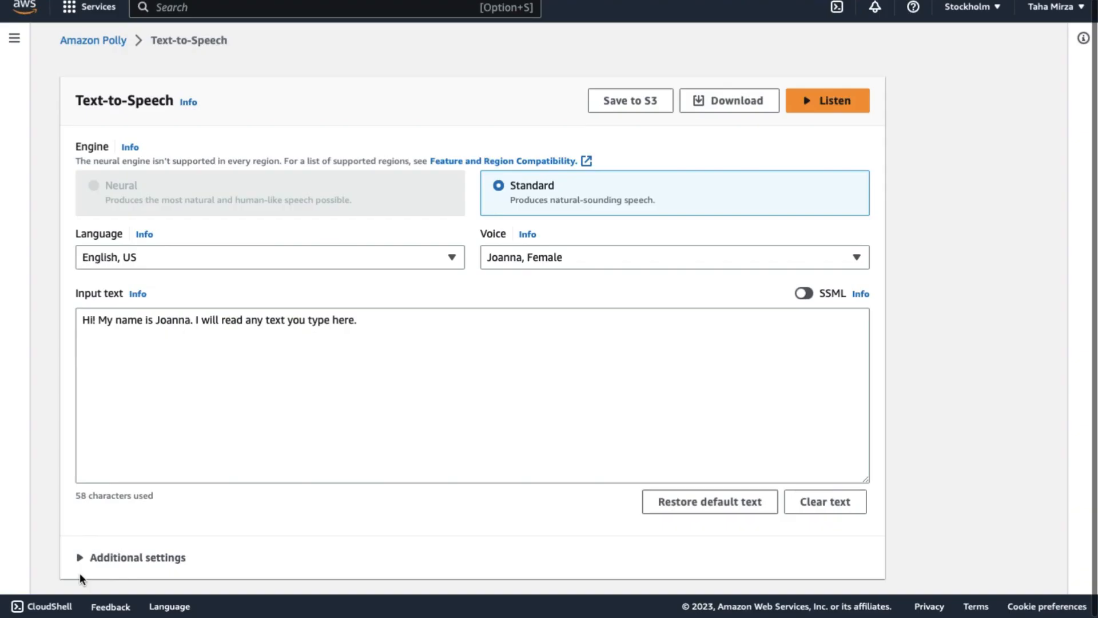
- Expand Additional settings to show speech file format and pronunciation options, and list available voices
{"action": "left_click", "coordinate": [137, 556]}
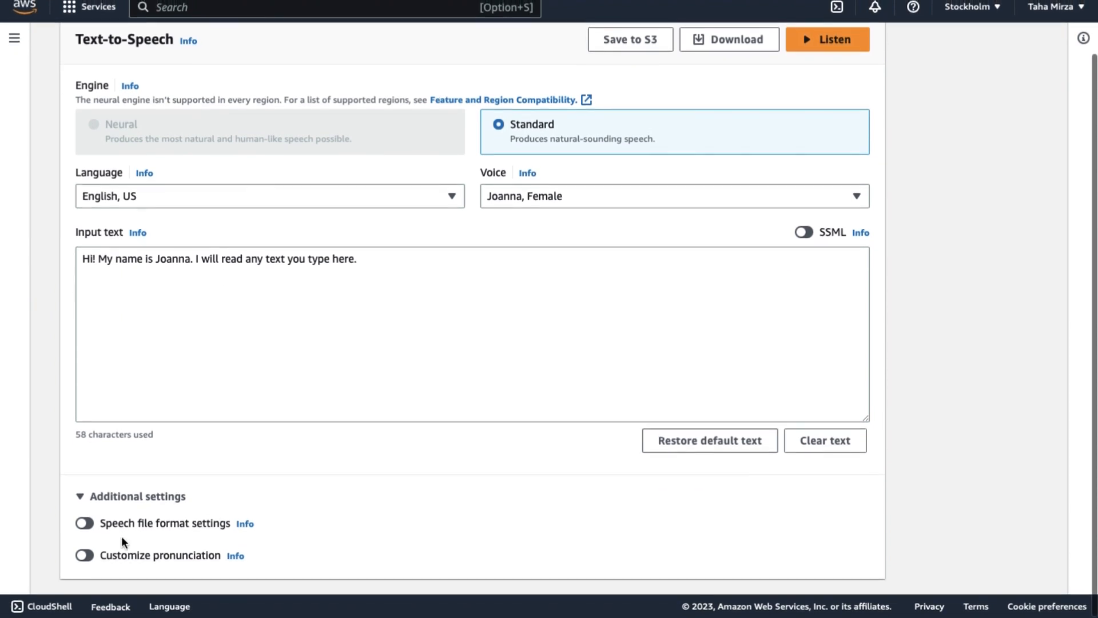
{"action": "mouse_move", "coordinate": [339, 509]}
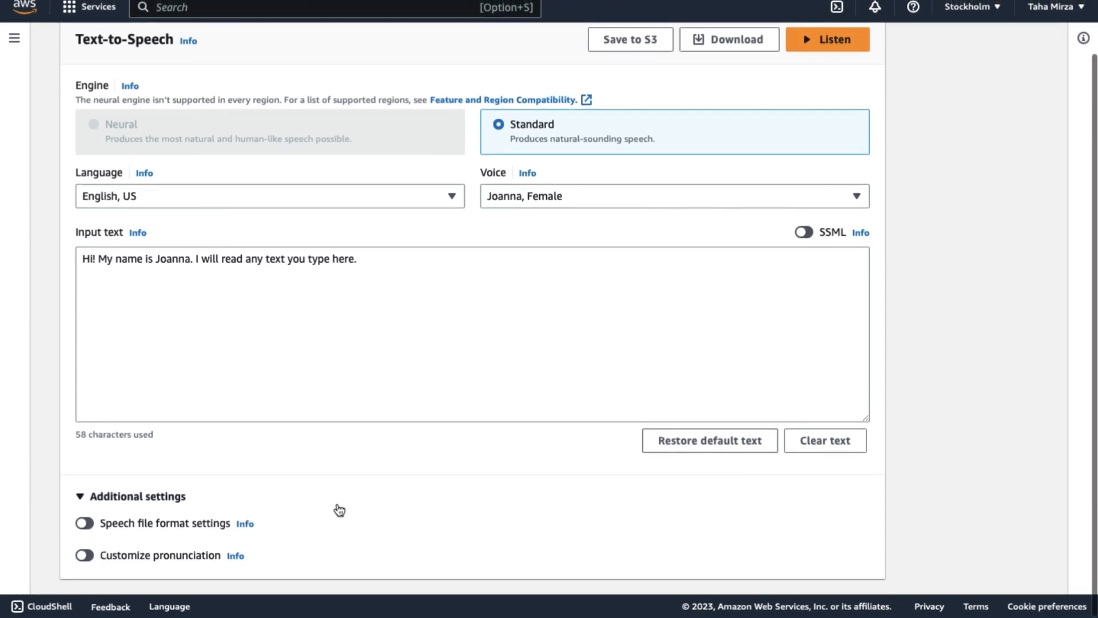
{"action": "mouse_move", "coordinate": [87, 428]}
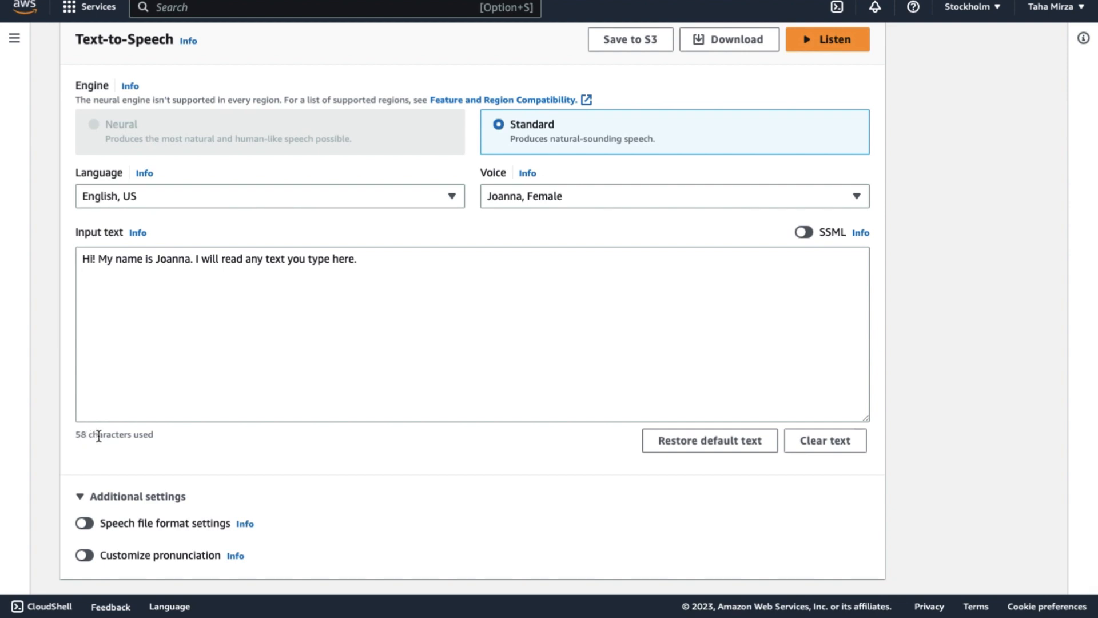
{"action": "mouse_move", "coordinate": [509, 302]}
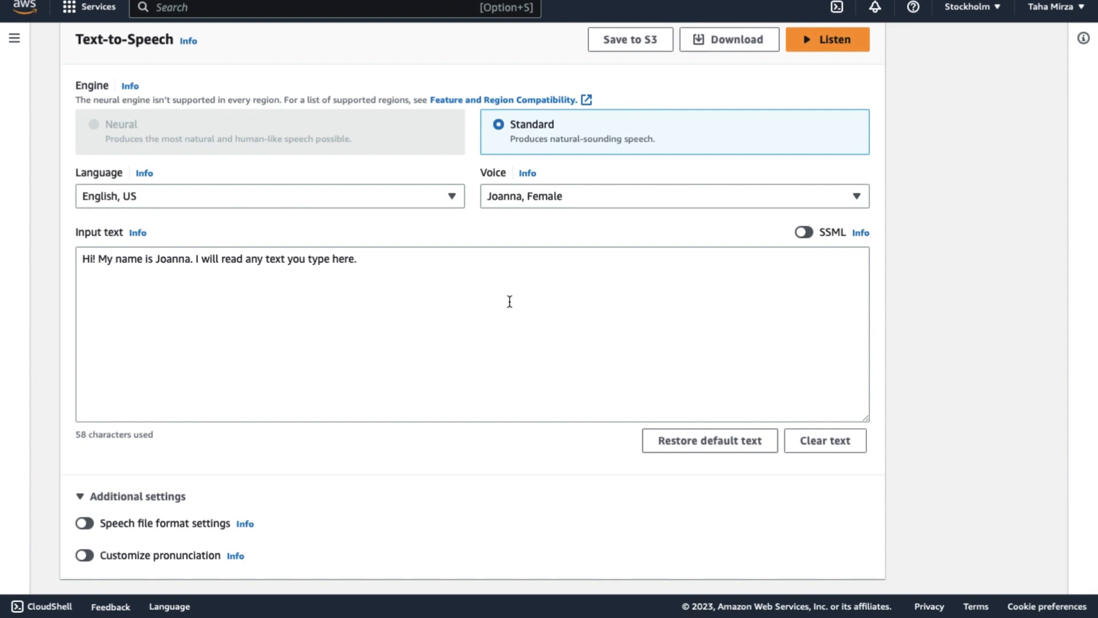
{"action": "mouse_move", "coordinate": [630, 203]}
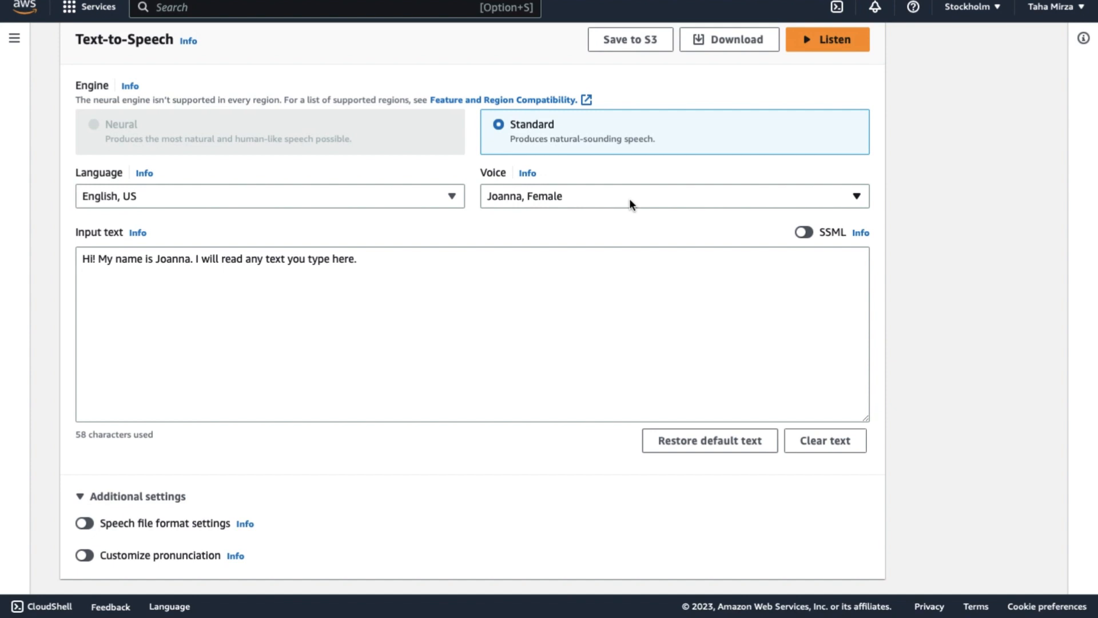
{"action": "left_click", "coordinate": [672, 196]}
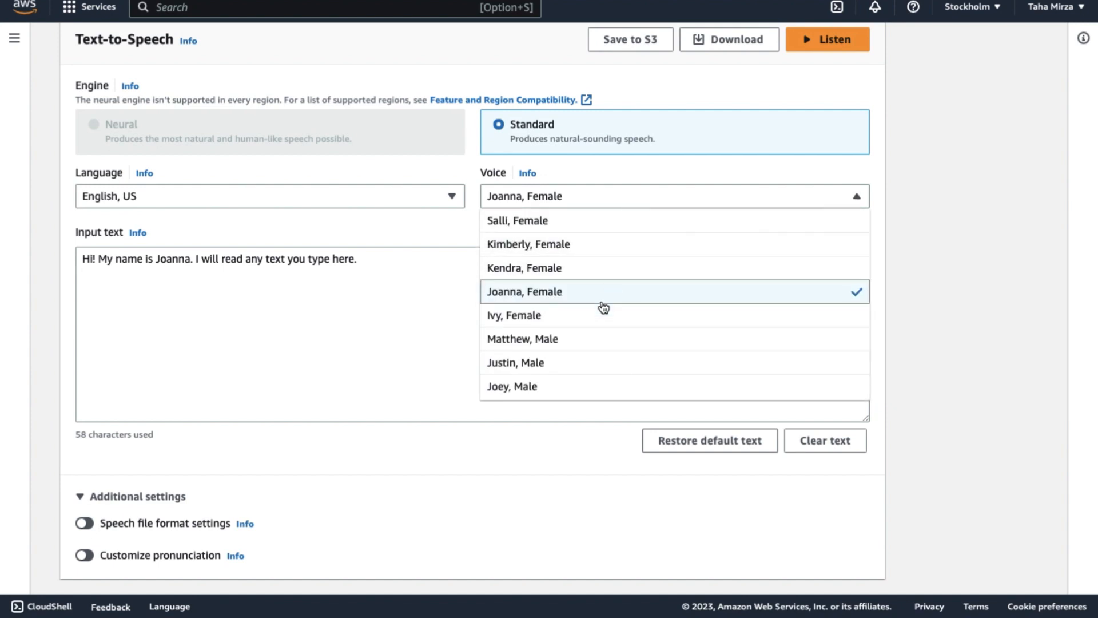
- Pick a voice from the English, US options Salli through Joey
{"action": "left_click", "coordinate": [522, 339]}
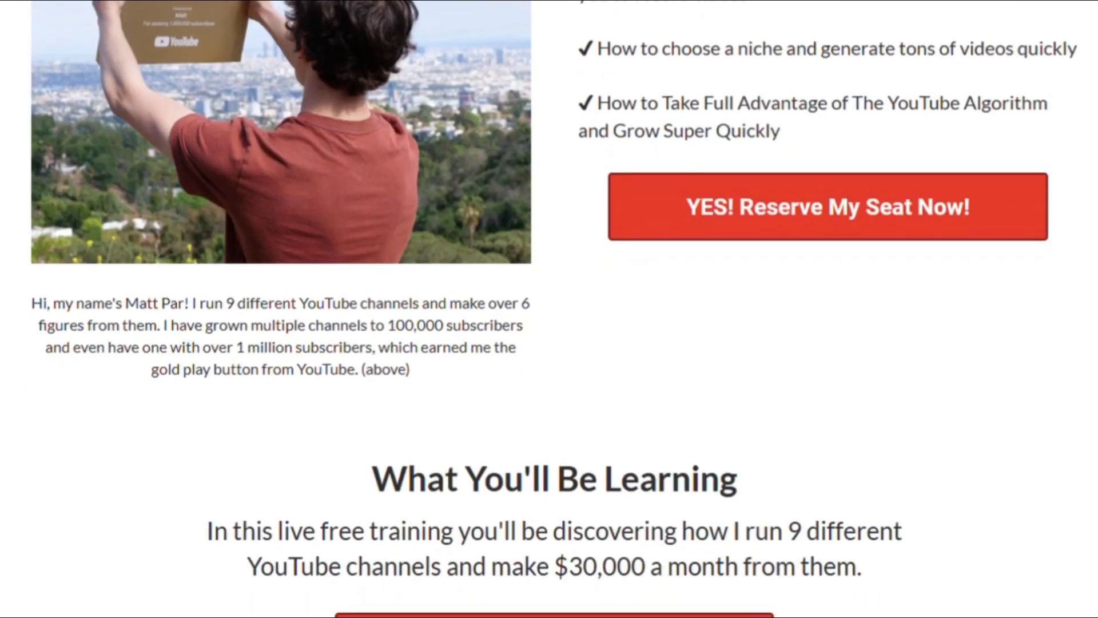
- Scroll the YouTube-training promo page down to the presenter bio and countdown timer
{"action": "scroll", "scroll_direction": "down", "scroll_amount": 3}
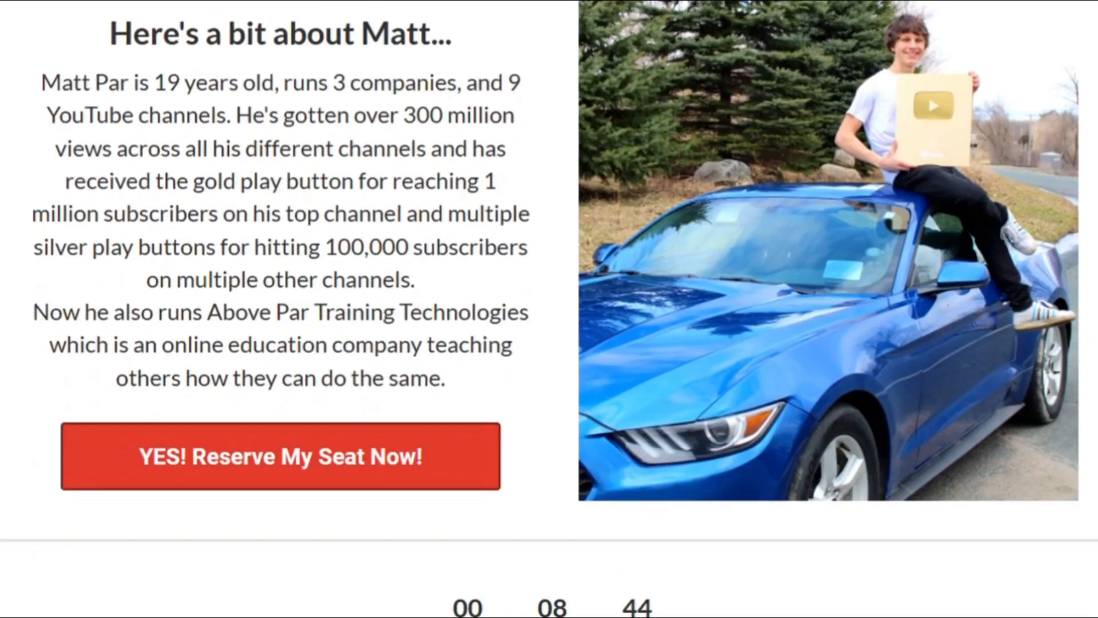
{"action": "scroll", "scroll_direction": "down", "scroll_amount": 3}
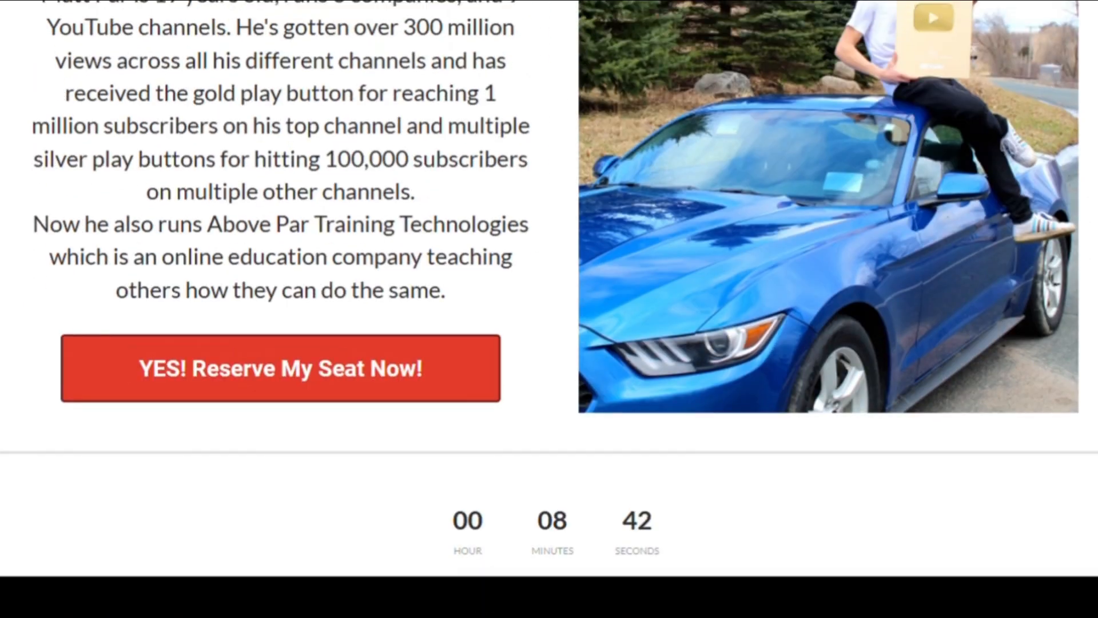